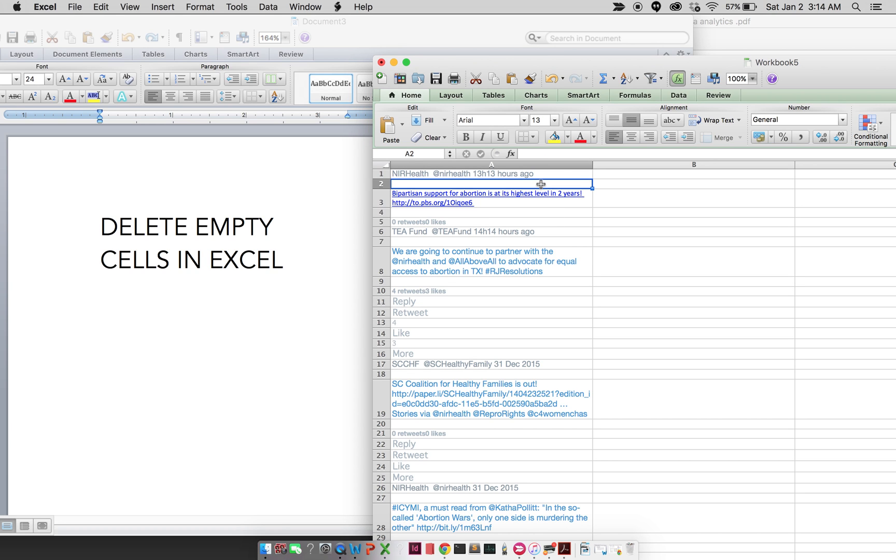
- Select column A and choose Blanks in Go To Special via F5
{"action": "left_click", "coordinate": [491, 281]}
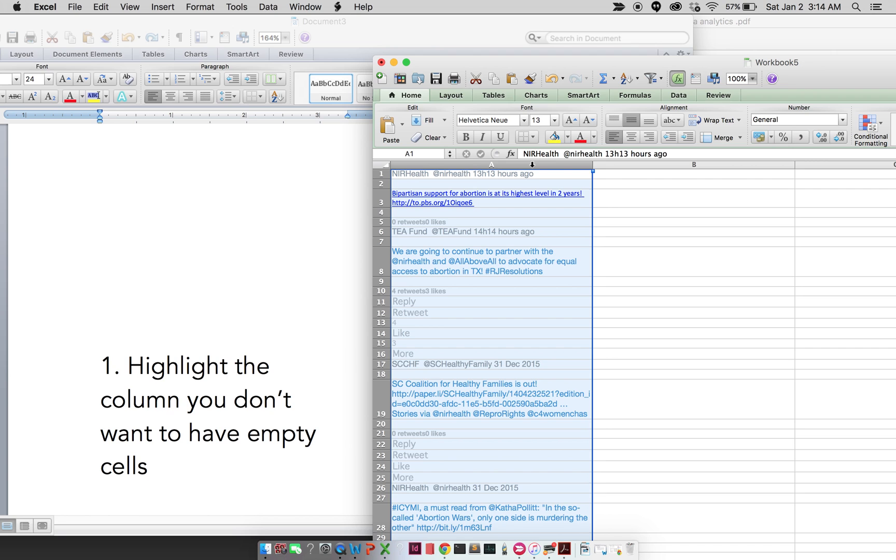
{"action": "mouse_move", "coordinate": [501, 172]}
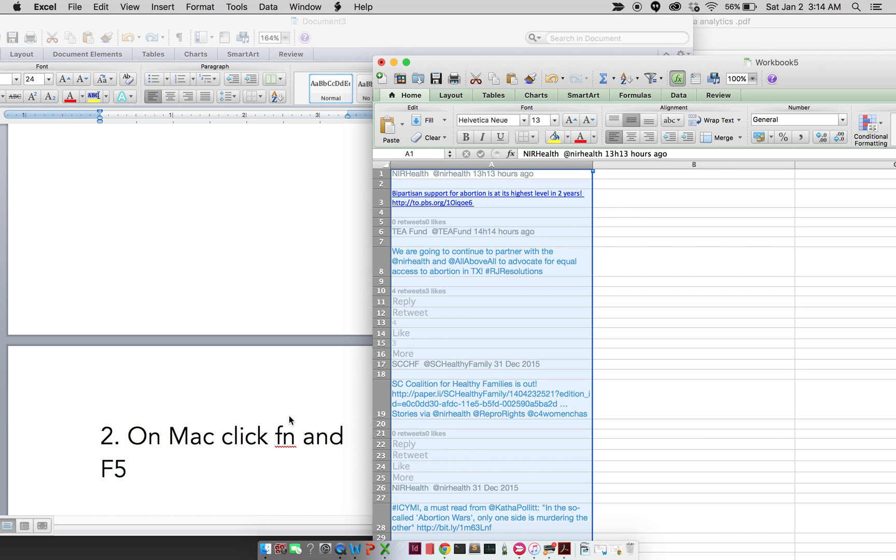
{"action": "key", "text": "f5"}
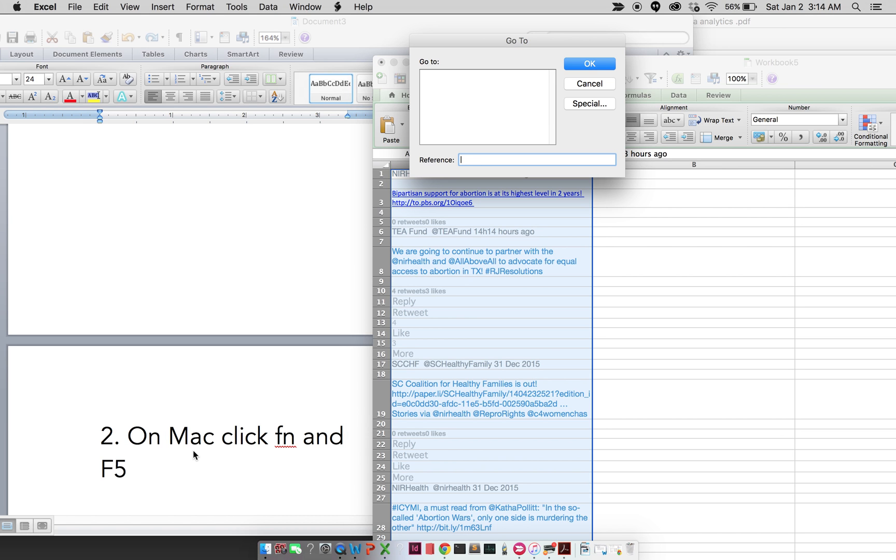
{"action": "type", "text": "3. Click Special"}
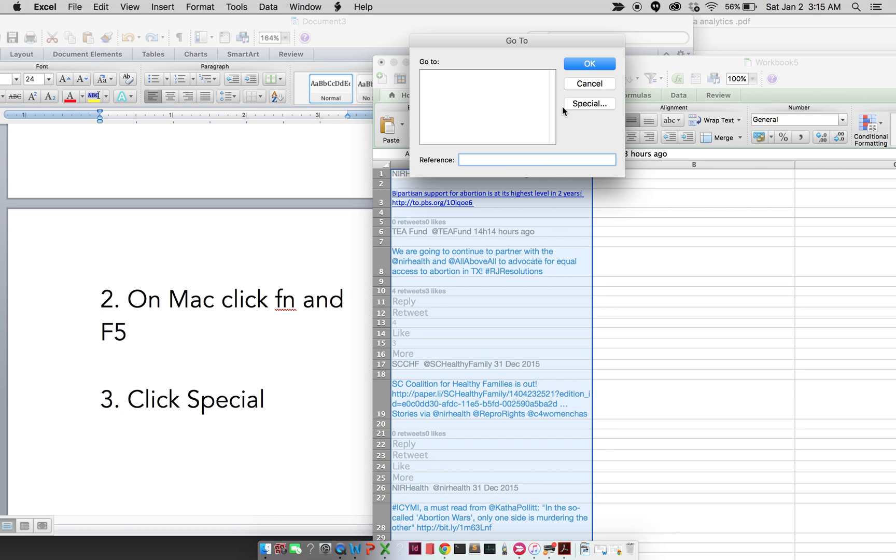
{"action": "left_click", "coordinate": [590, 104]}
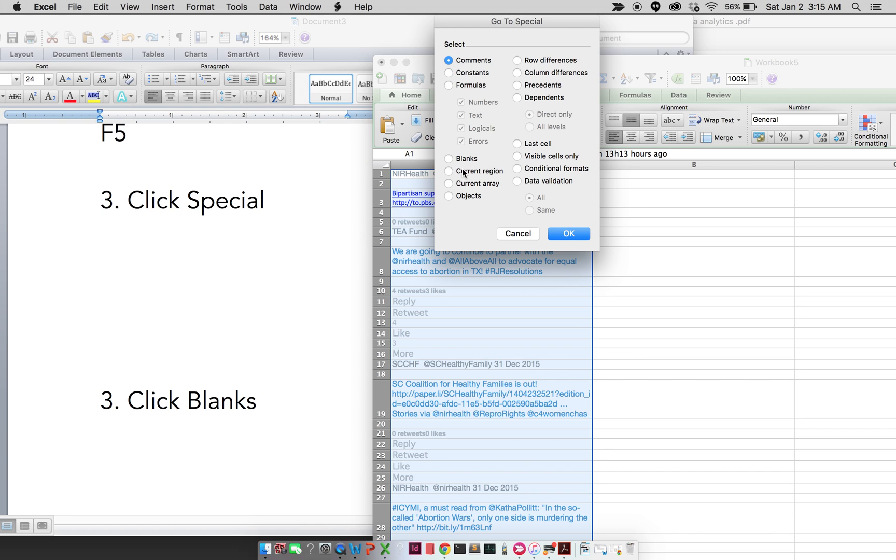
{"action": "left_click", "coordinate": [449, 158]}
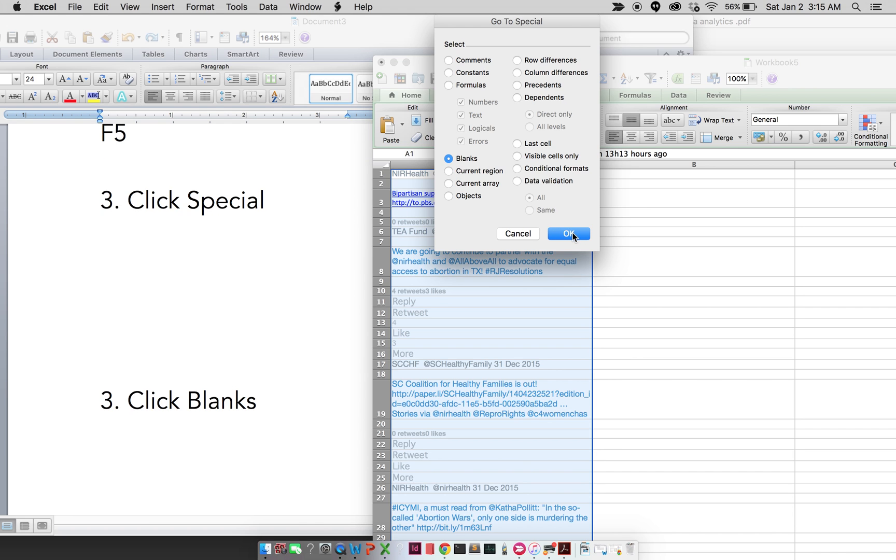
- Confirm Go To Special so only the blank cells in column A are selected
{"action": "left_click", "coordinate": [568, 234]}
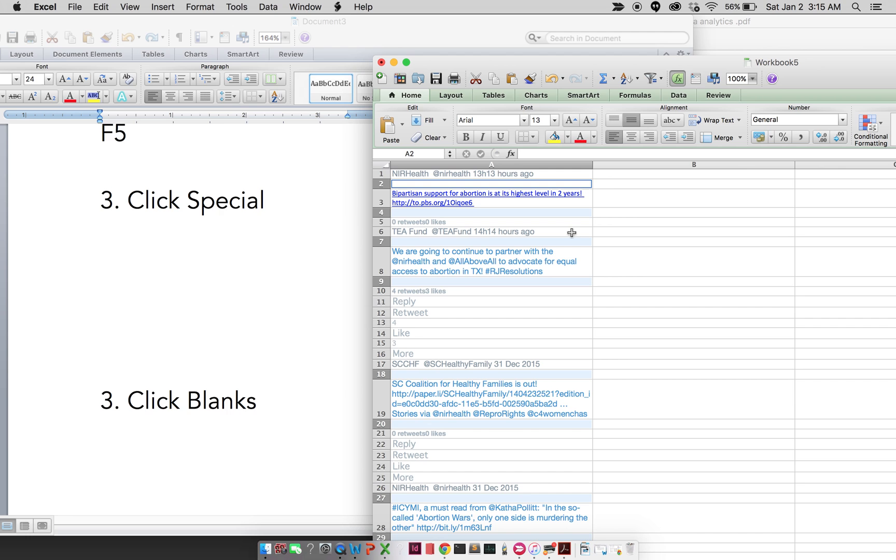
{"action": "scroll", "scroll_direction": "down", "scroll_amount": 3}
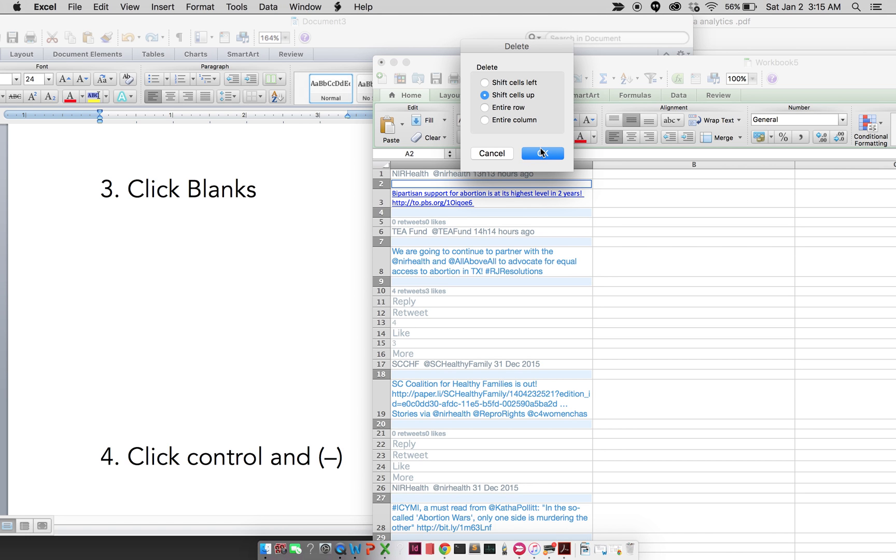
- Delete the blank cells with Shift cells up so the tweet rows close the gaps
{"action": "left_click", "coordinate": [542, 154]}
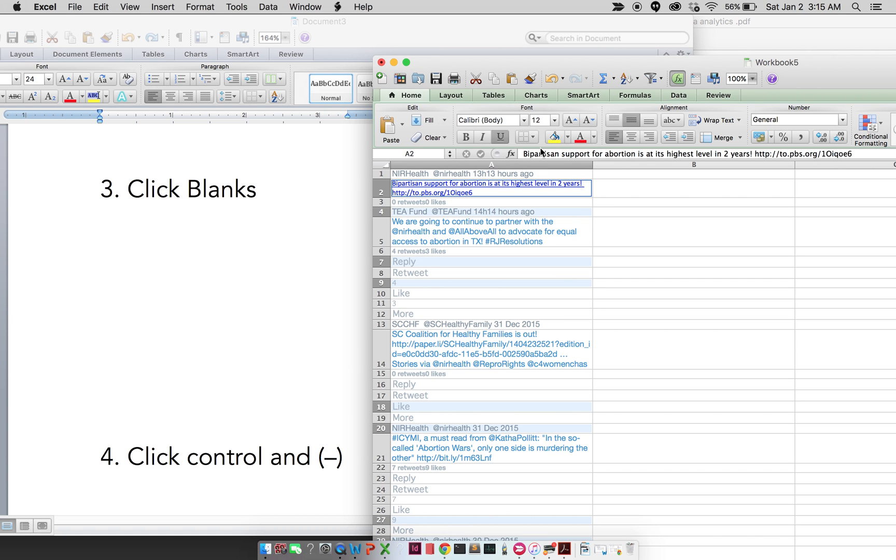
{"action": "mouse_move", "coordinate": [356, 435]}
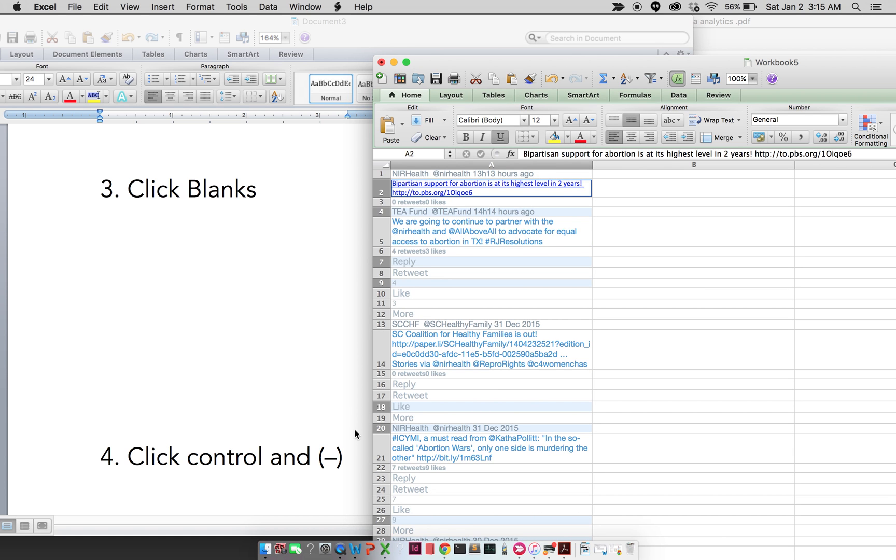
{"action": "scroll", "scroll_direction": "down", "scroll_amount": 3}
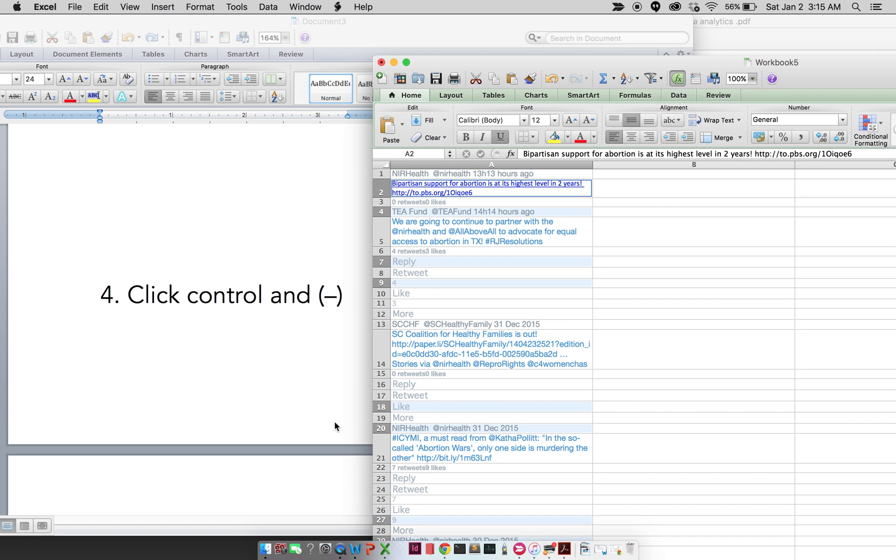